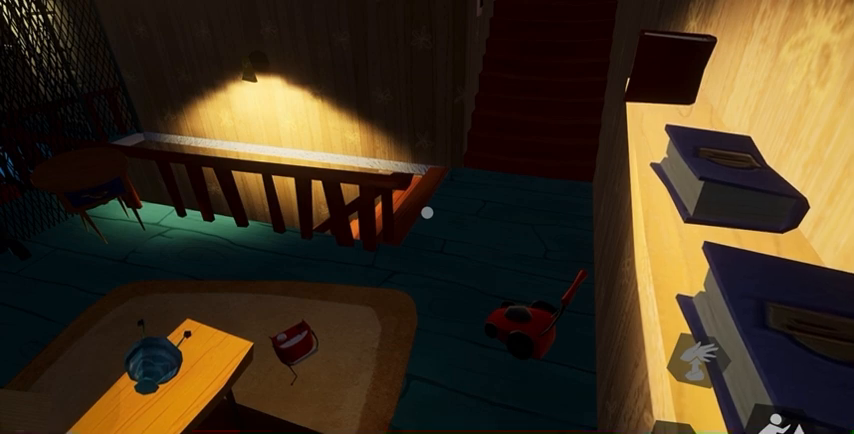
{"action": "mouse_move", "coordinate": [427, 217]}
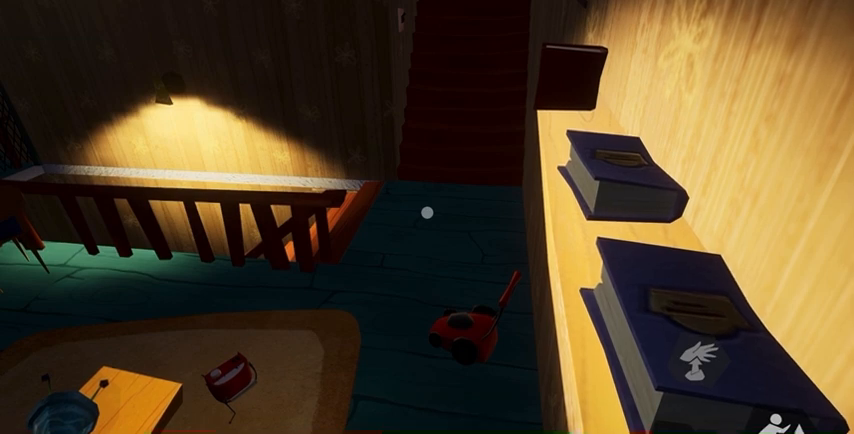
{"action": "mouse_move", "coordinate": [427, 217]}
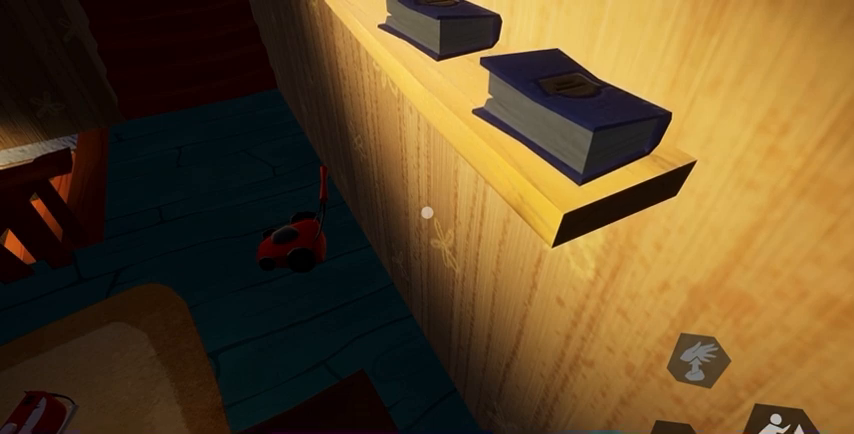
{"action": "mouse_move", "coordinate": [427, 217]}
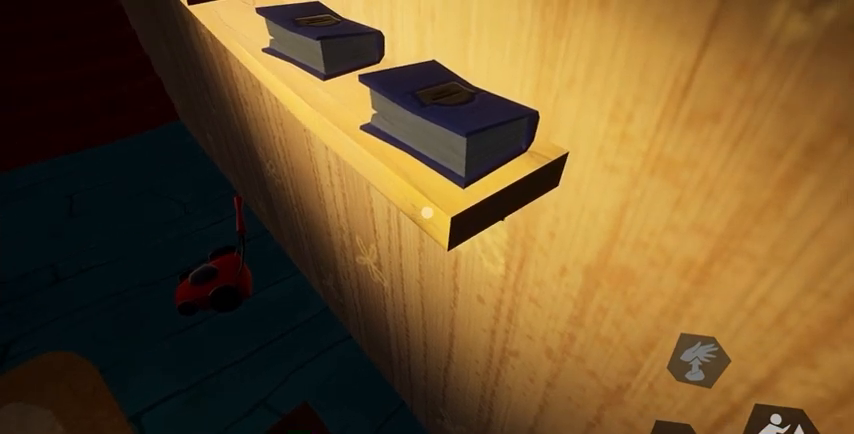